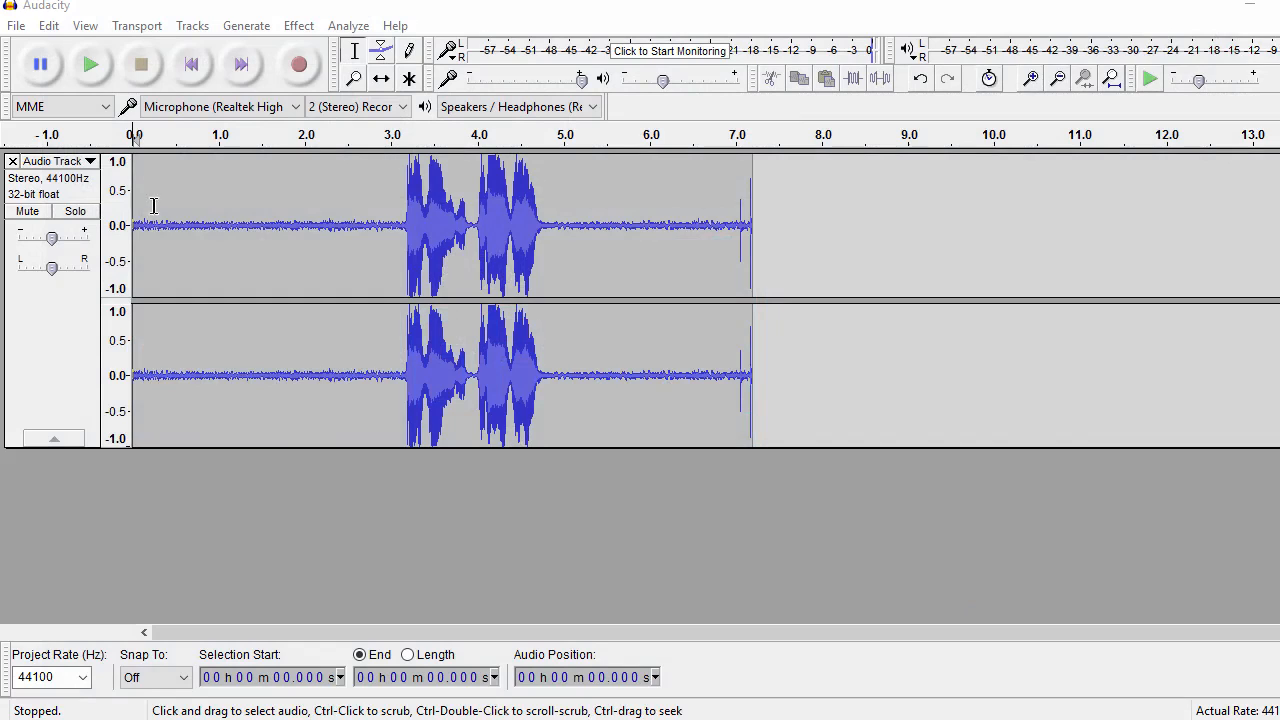
Select the opening ~3 seconds of background noise before the speech begins
drag(135, 225, 351, 225)
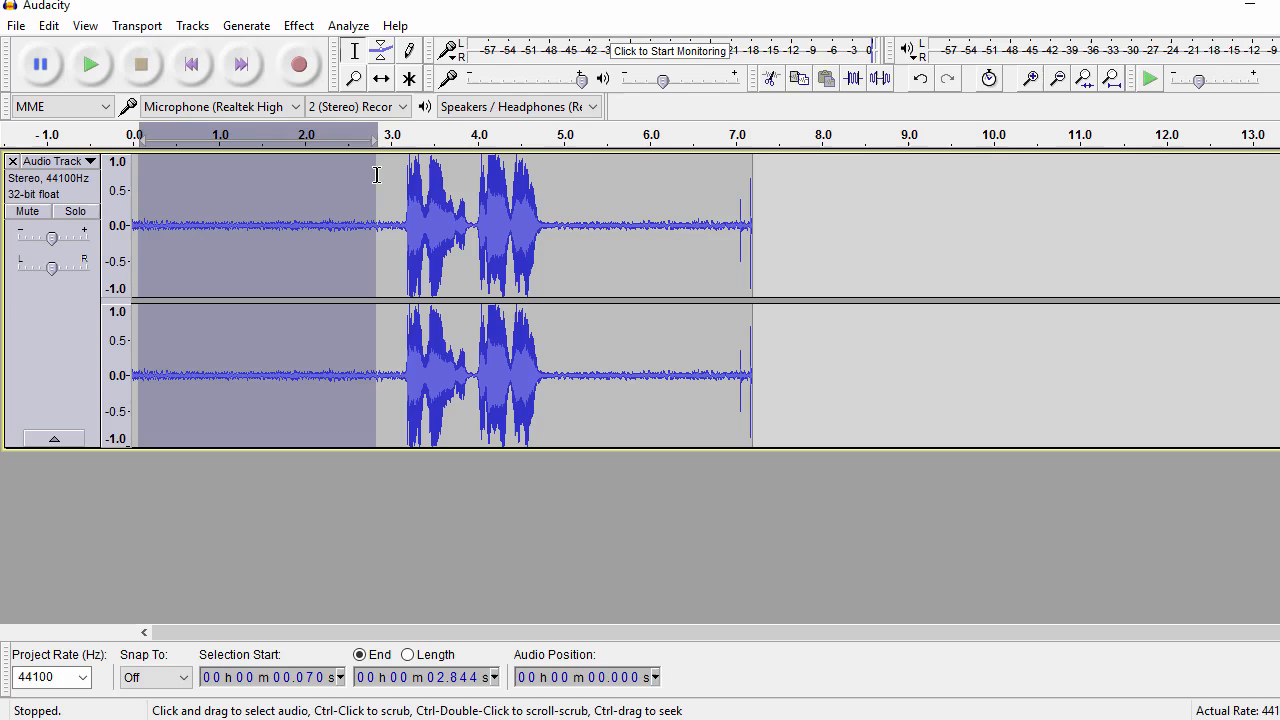
mouse_move(472, 172)
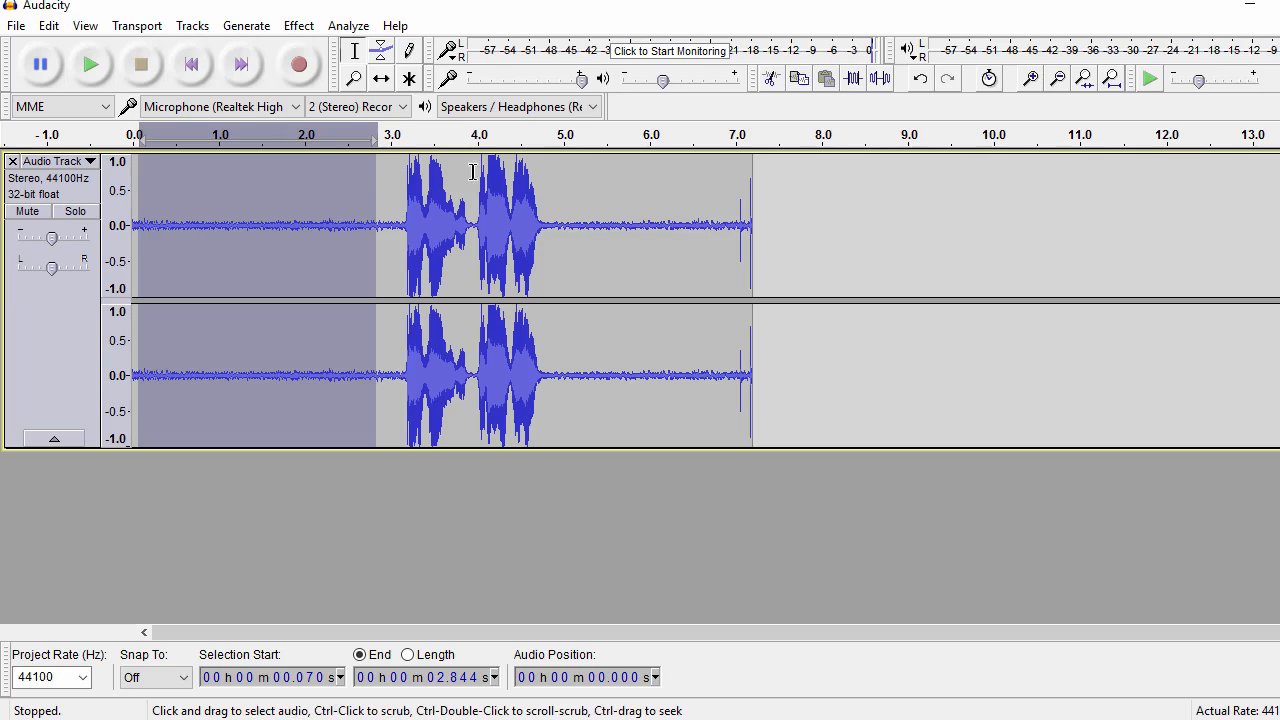
drag(560, 225, 705, 225)
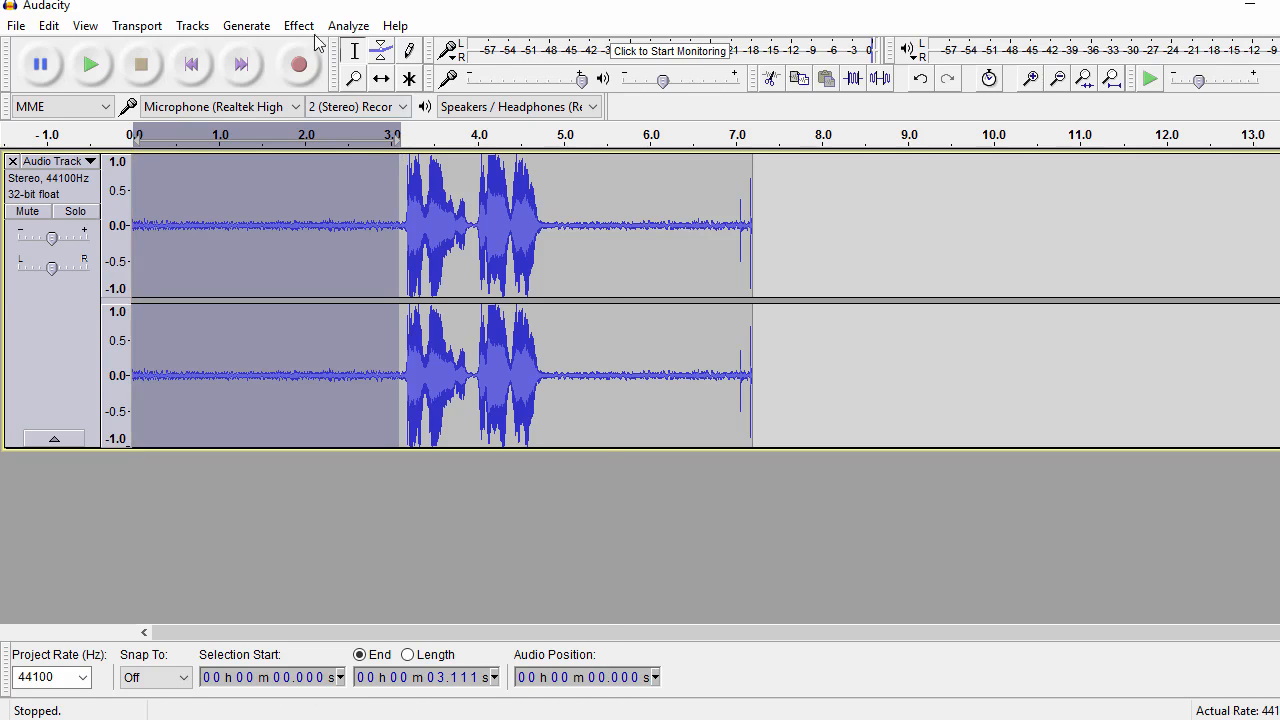
click(298, 25)
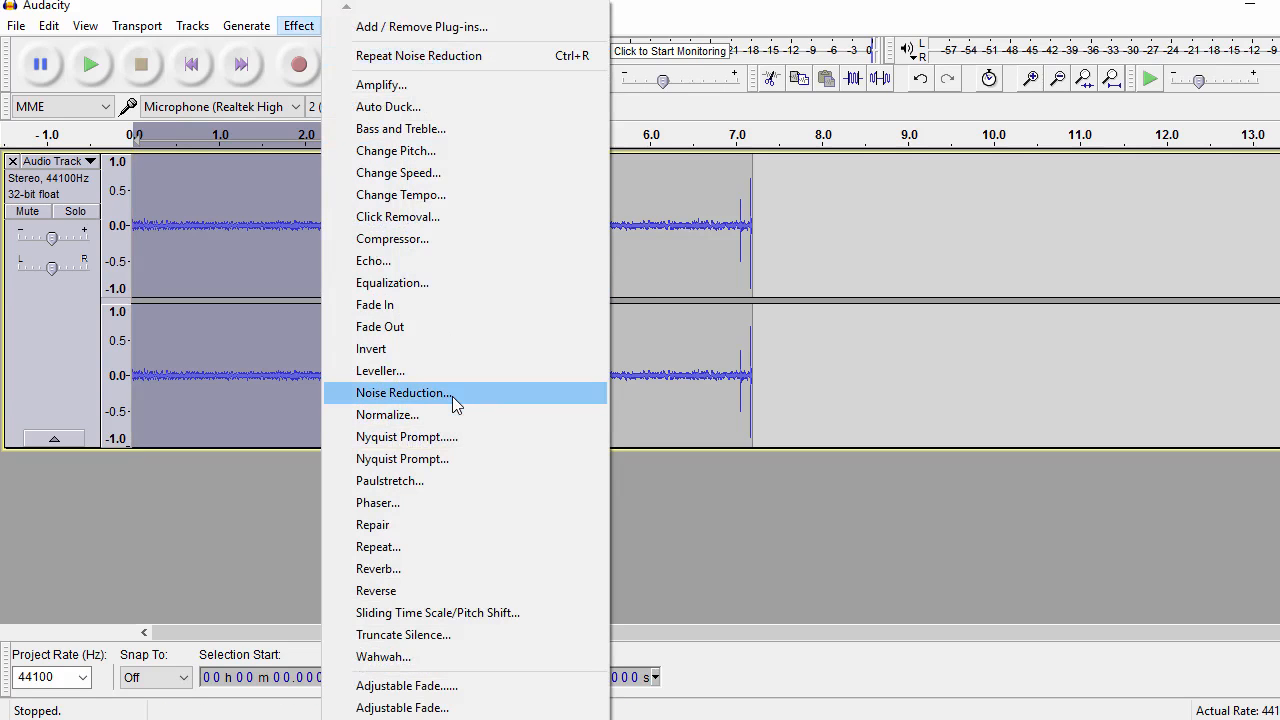
click(403, 392)
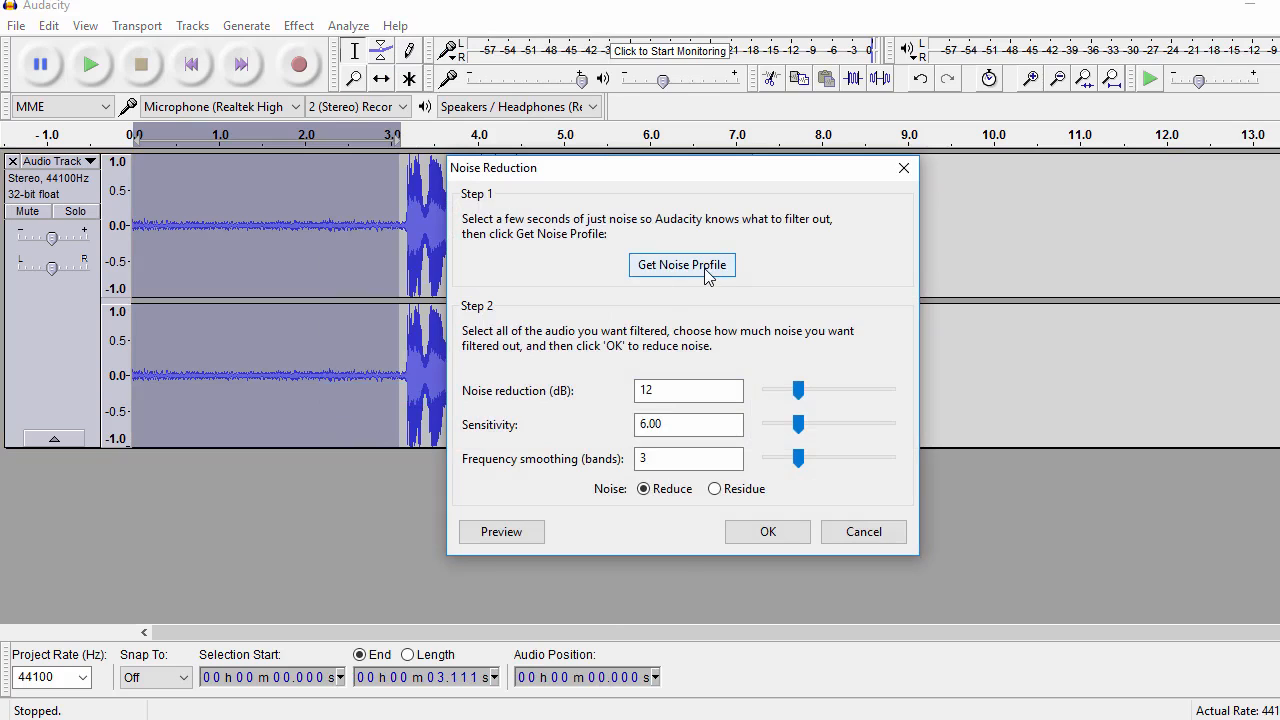
click(681, 264)
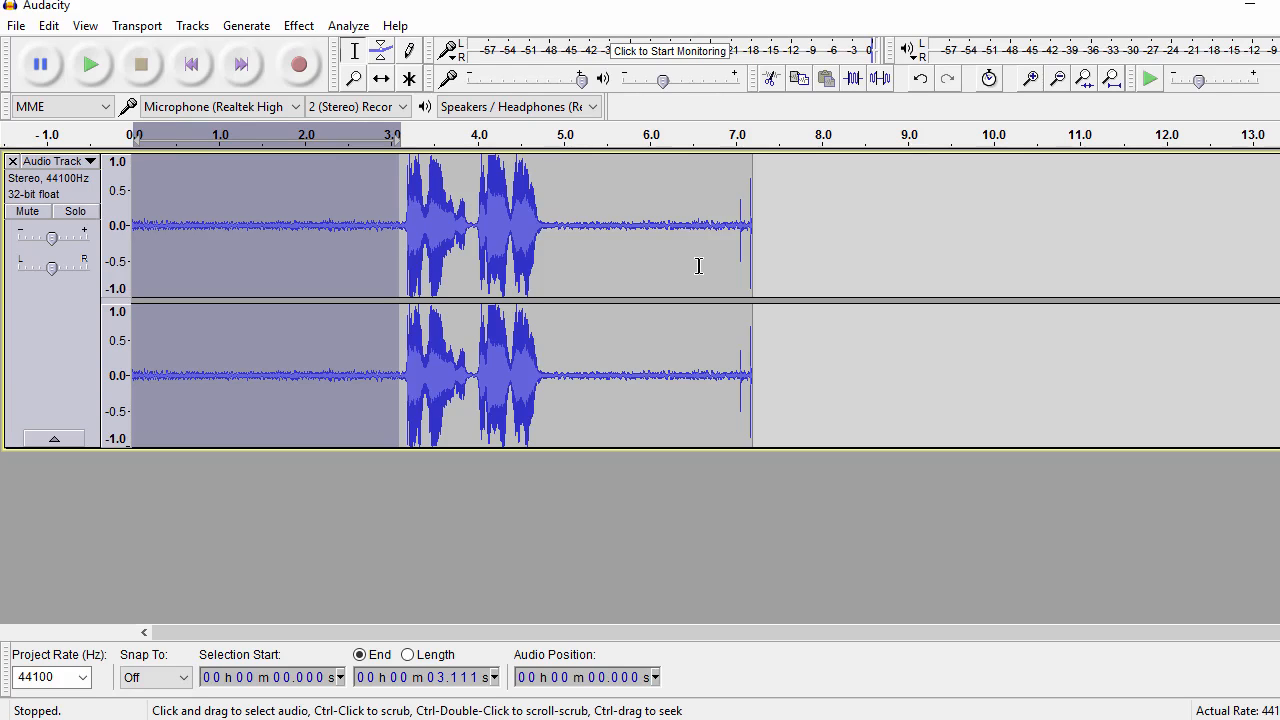
mouse_move(675, 253)
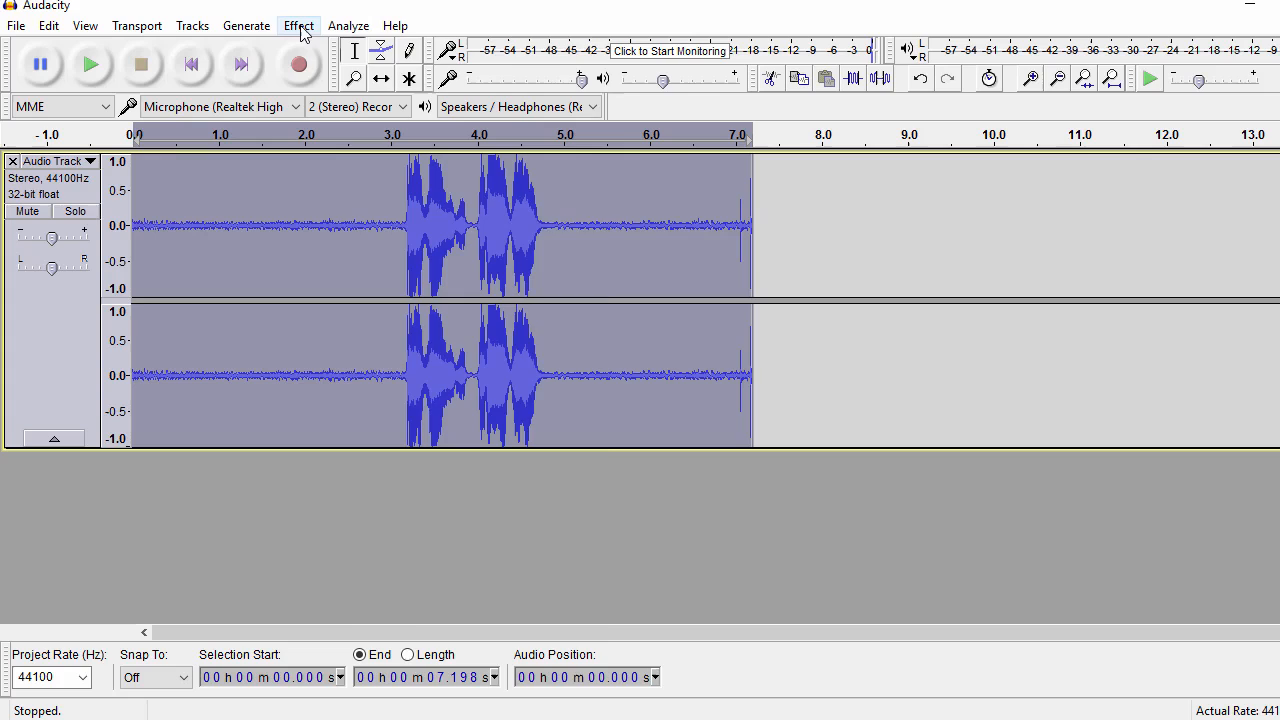
Apply Repeat Noise Reduction across the whole seven-second clip
click(298, 25)
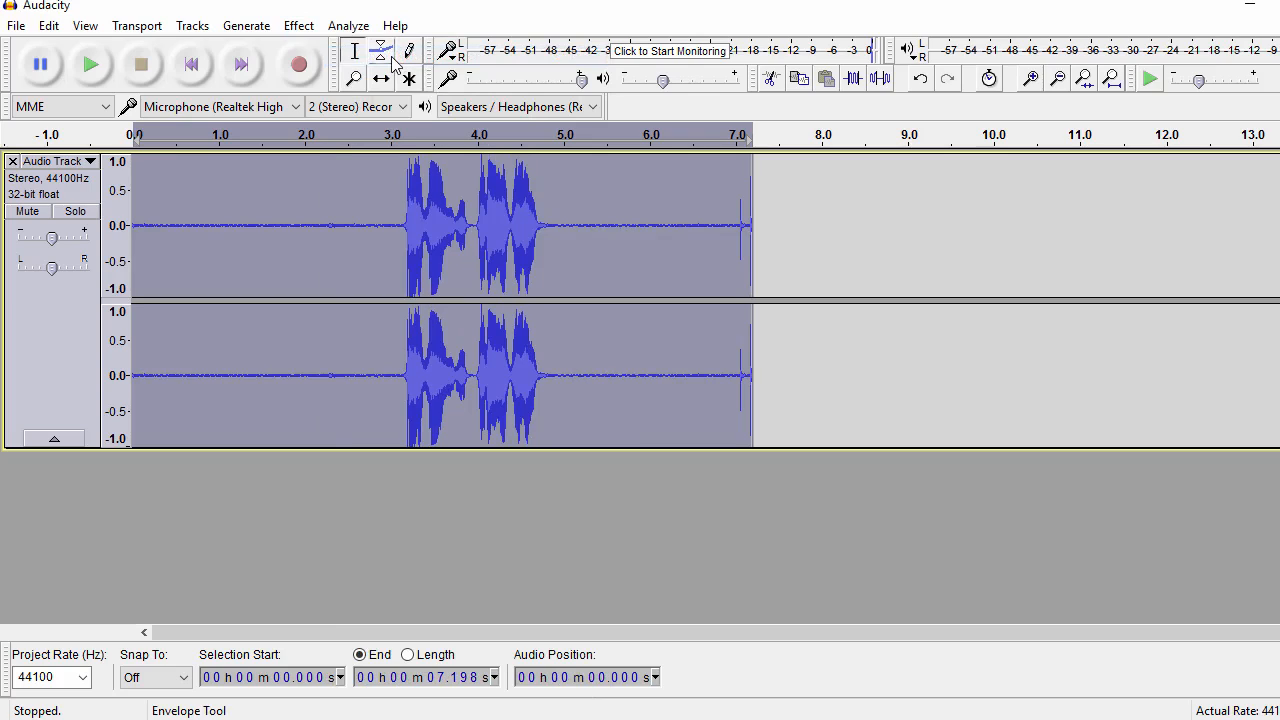
mouse_move(381, 50)
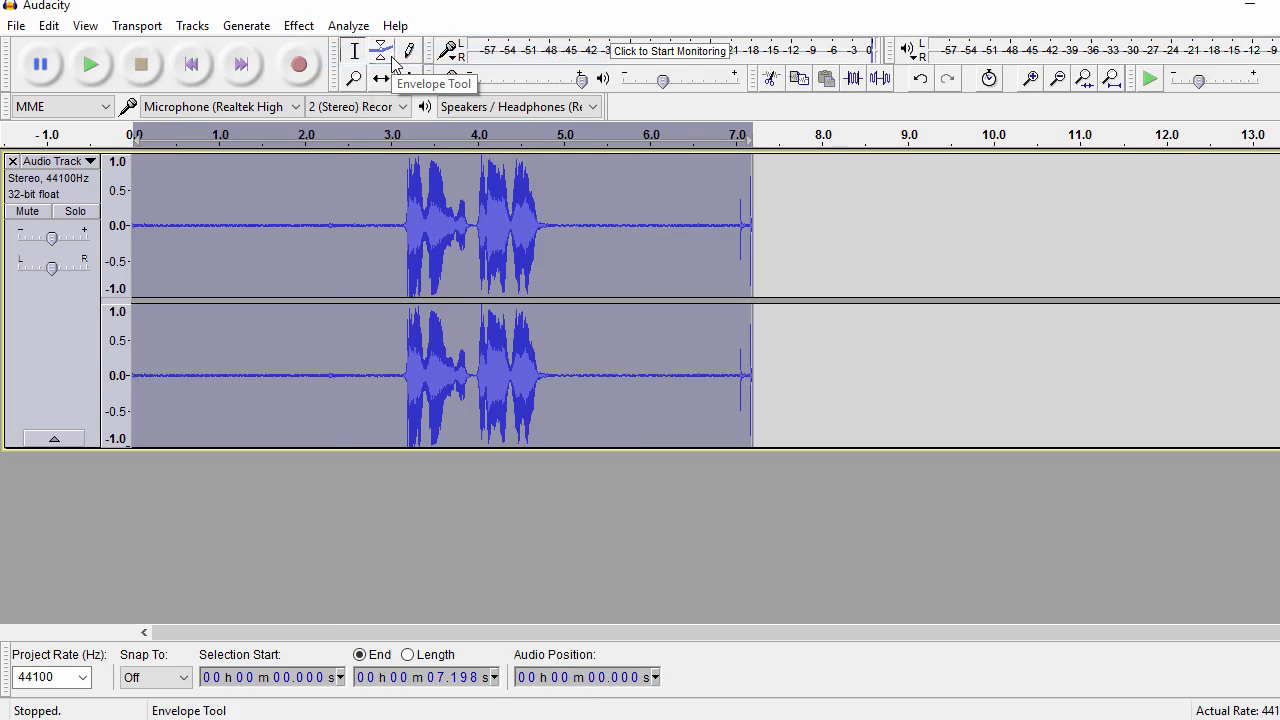
click(91, 64)
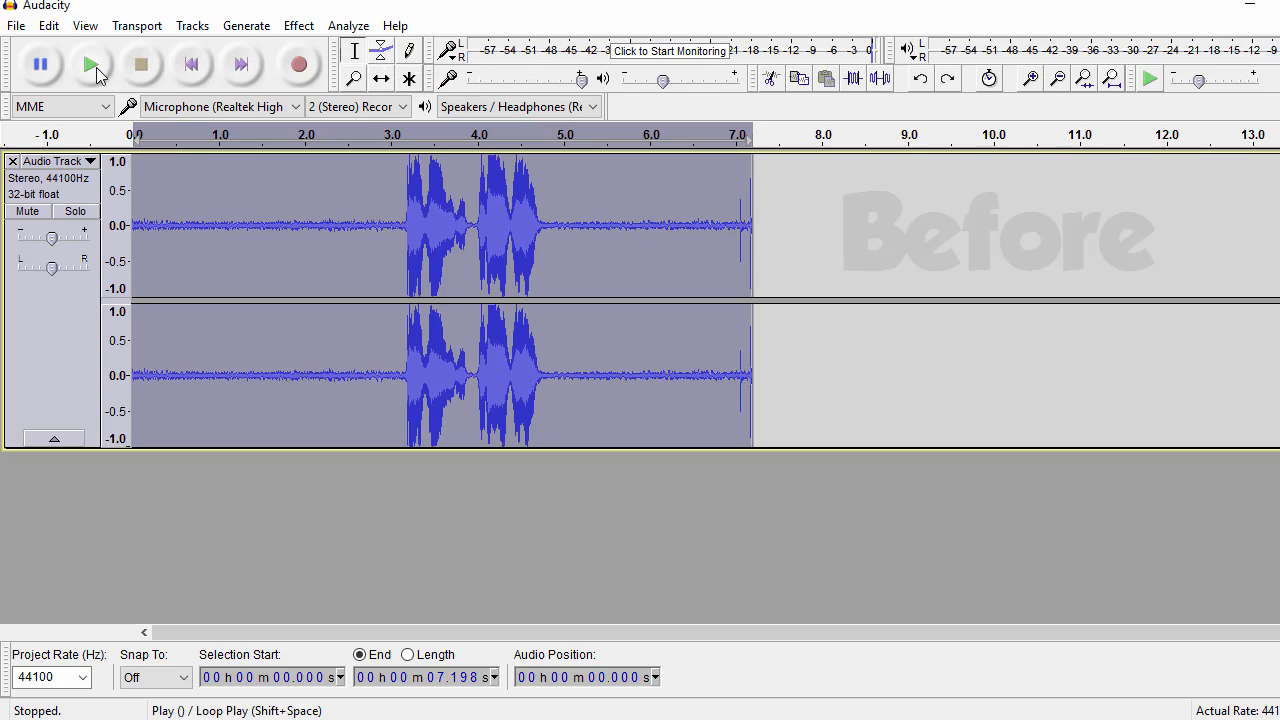
click(91, 64)
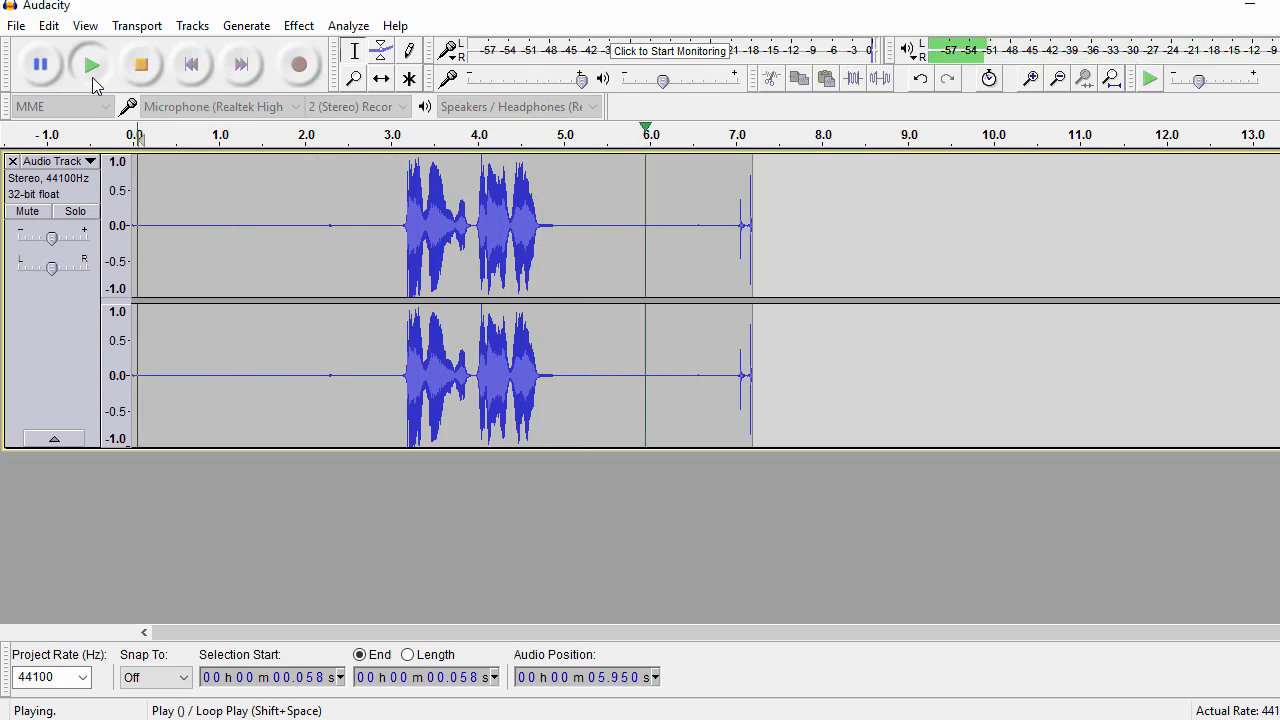
click(140, 64)
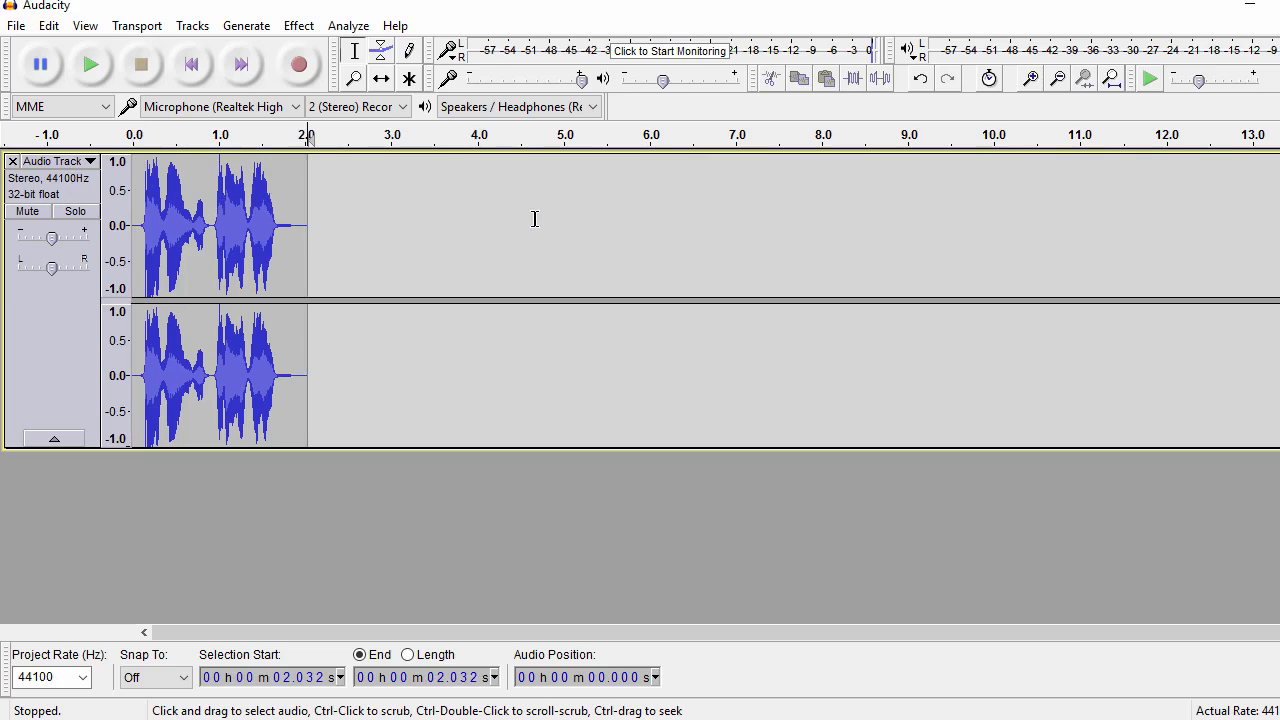
Take the trimmed two-second speech clip through Export Audio as a WAV file
click(15, 25)
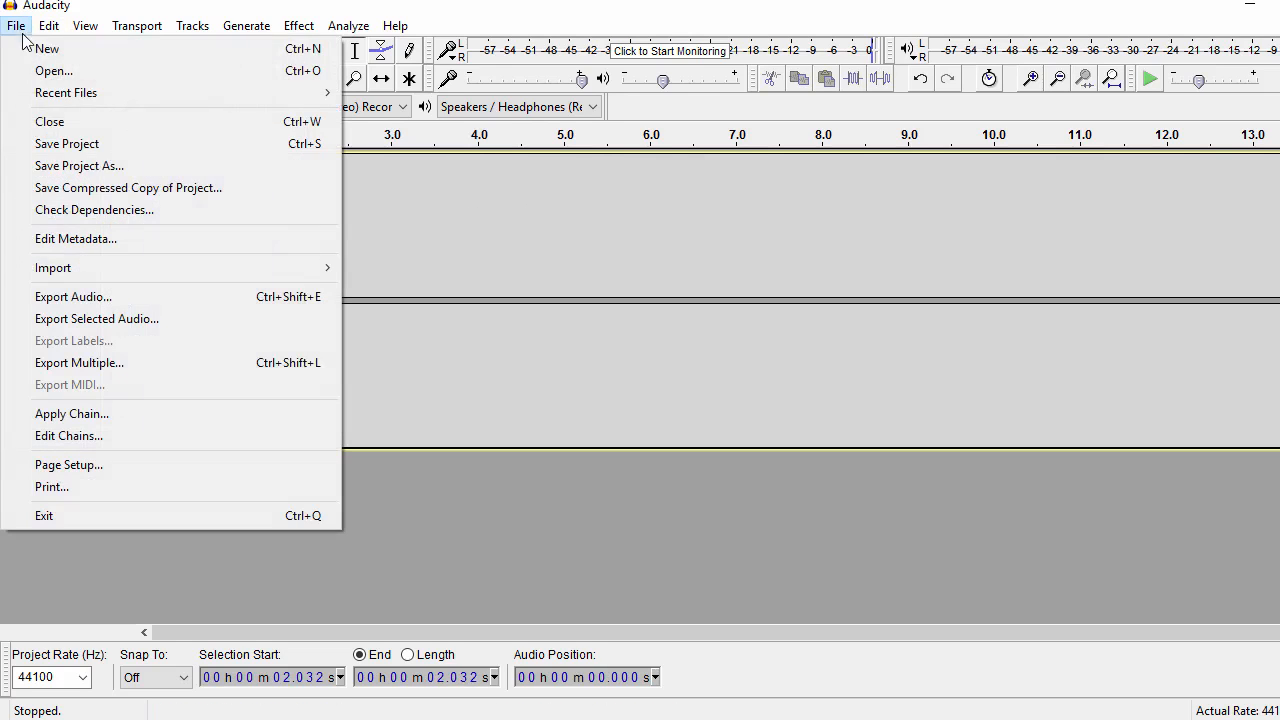
click(73, 296)
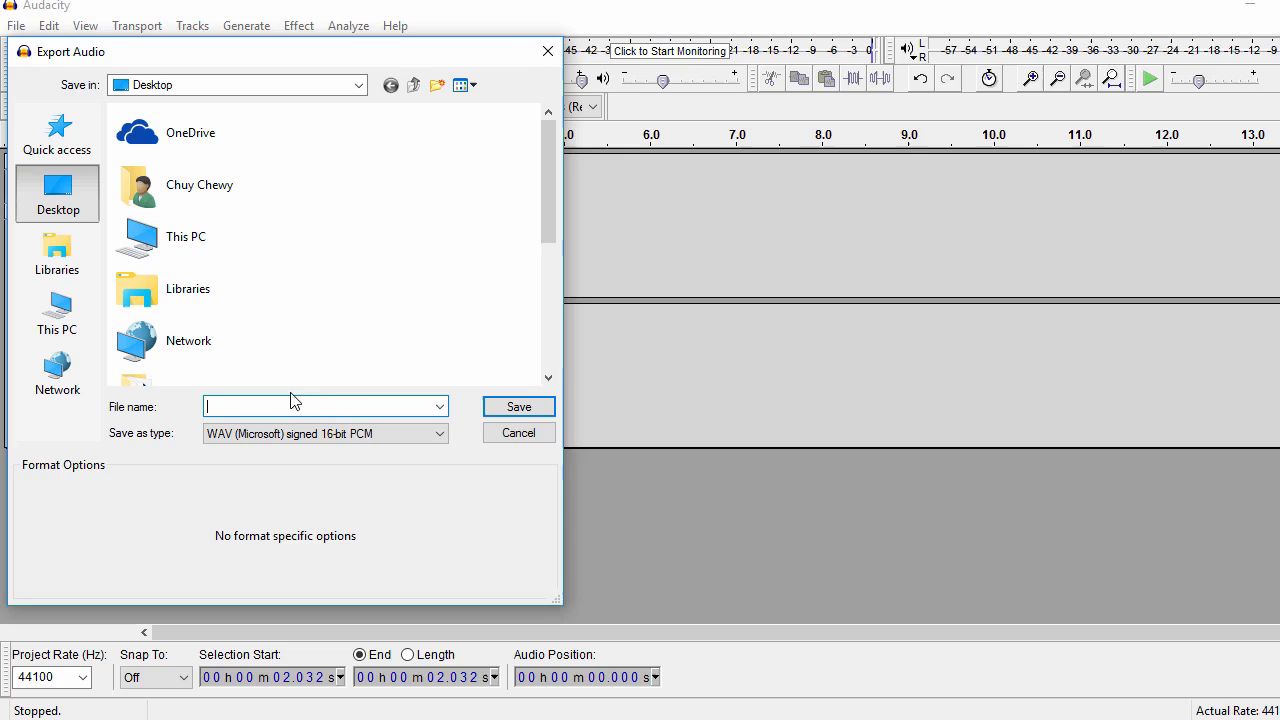
click(518, 432)
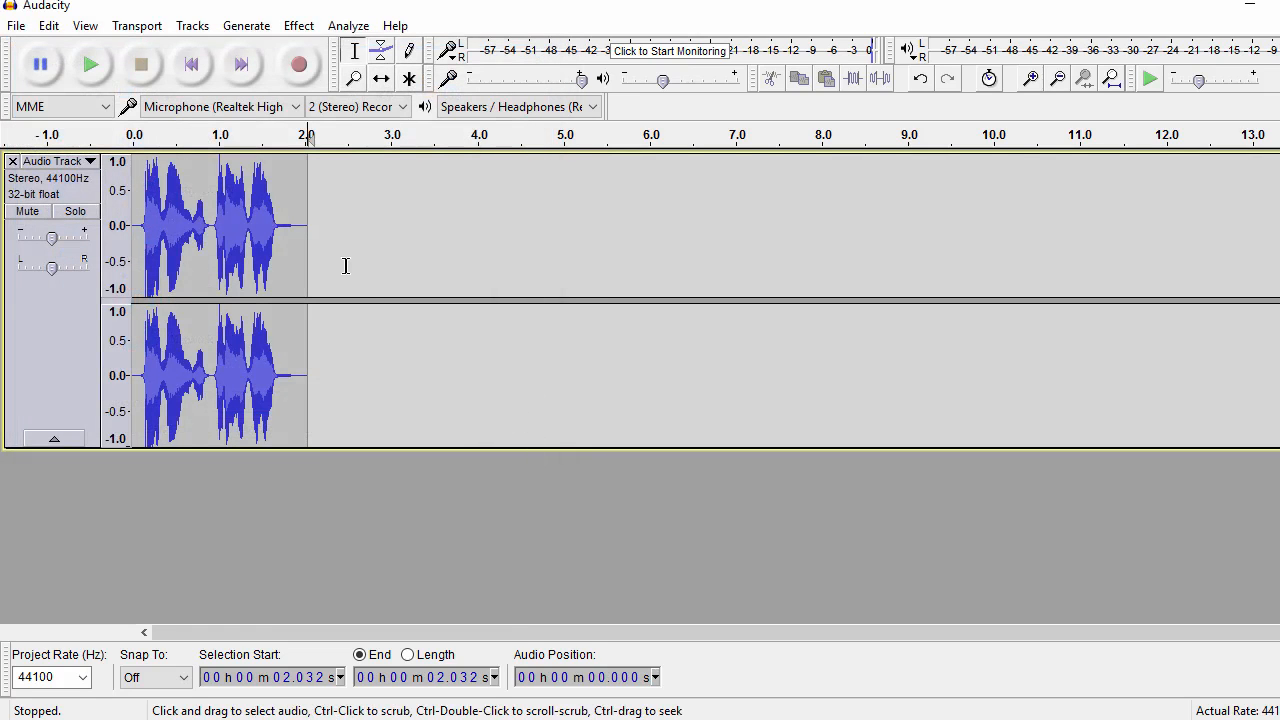